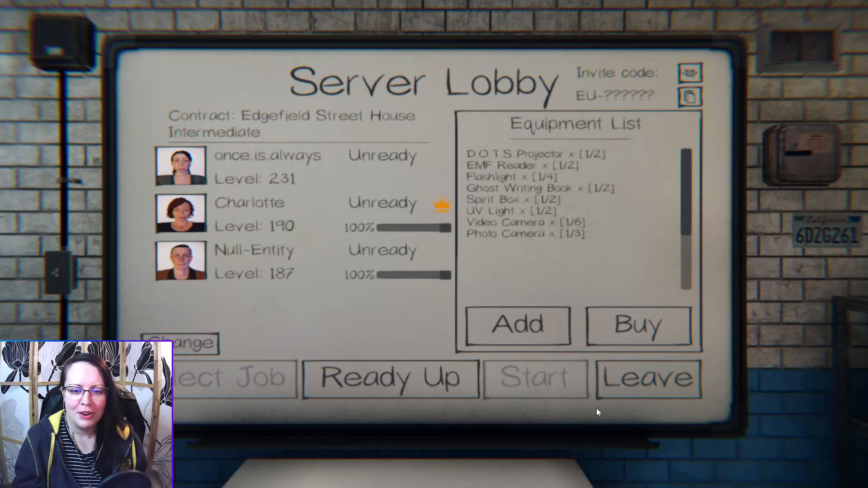
pyautogui.moveTo(603, 432)
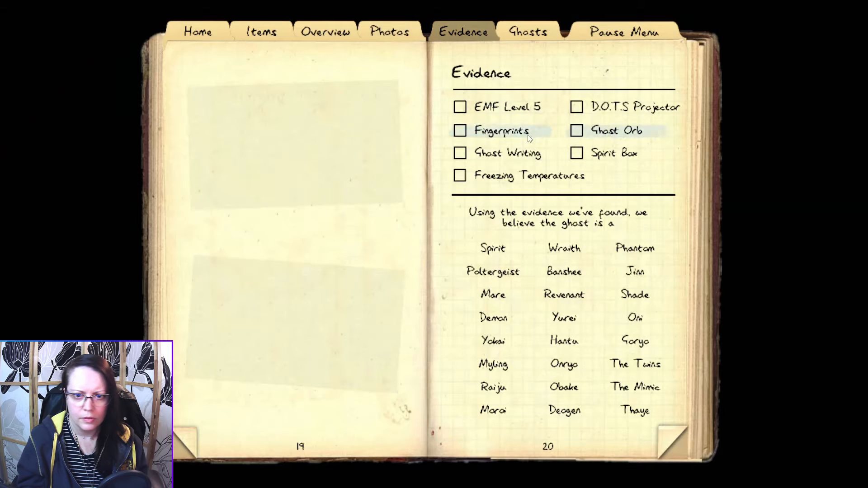
# - Tick Fingerprints as found evidence, narrowing candidates to Phantom, Poltergeist or The Mimic
pyautogui.click(460, 153)
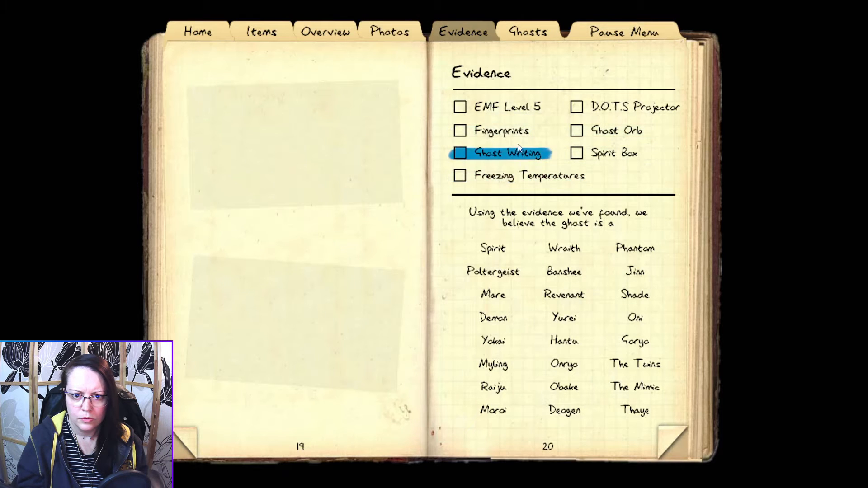
pyautogui.click(460, 130)
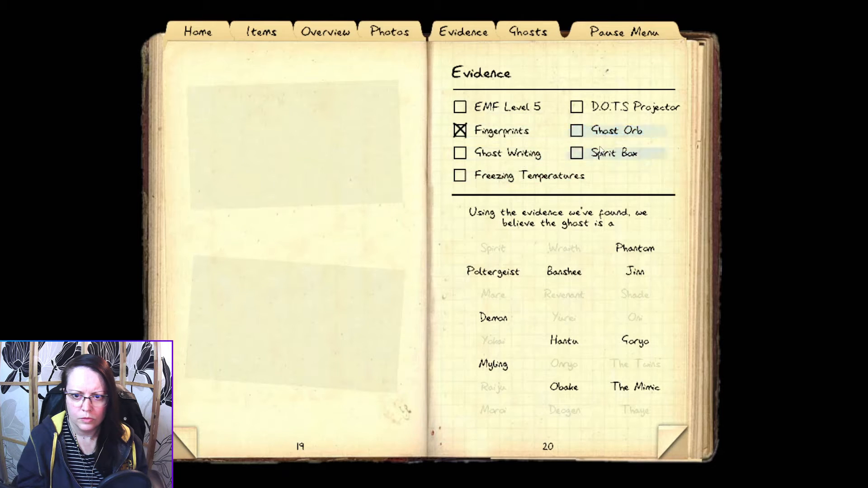
pyautogui.click(576, 153)
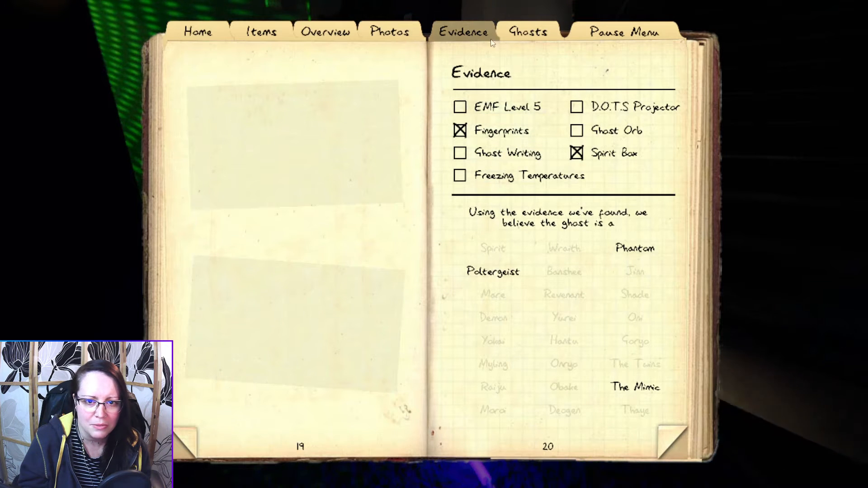
# - Browse the journal's ghost type entries, reading the details for The Mimic
pyautogui.click(527, 31)
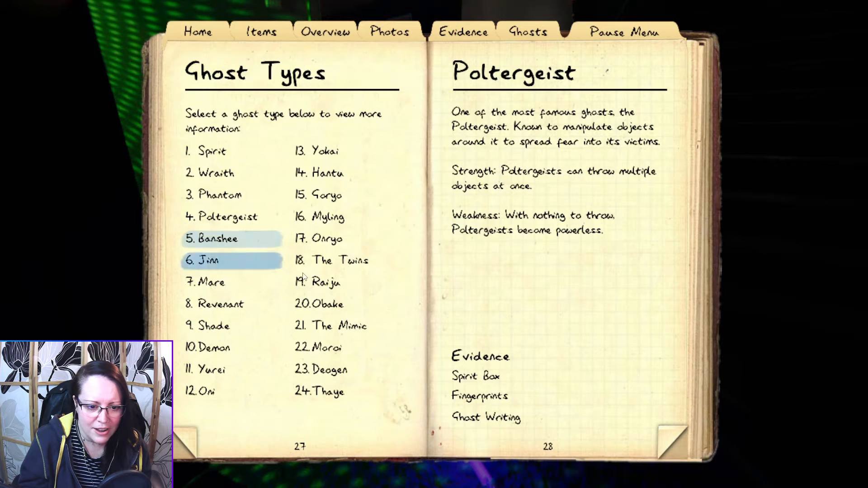
pyautogui.click(338, 326)
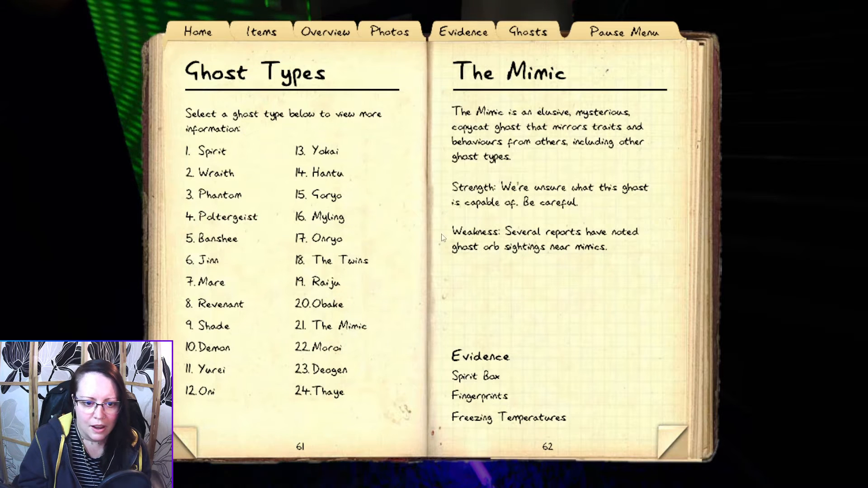
pyautogui.click(209, 151)
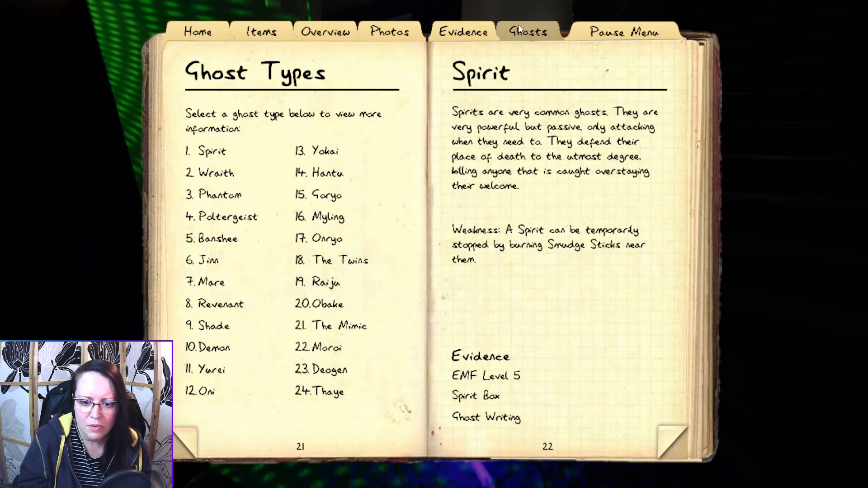
# - Check the Fingerprints and Spirit Box evidence, read another ghost entry, and return to Evidence
pyautogui.click(464, 31)
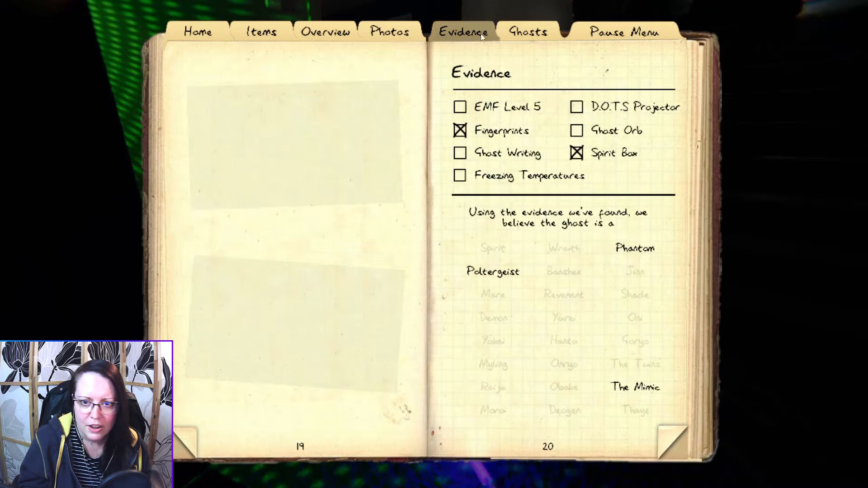
pyautogui.click(530, 31)
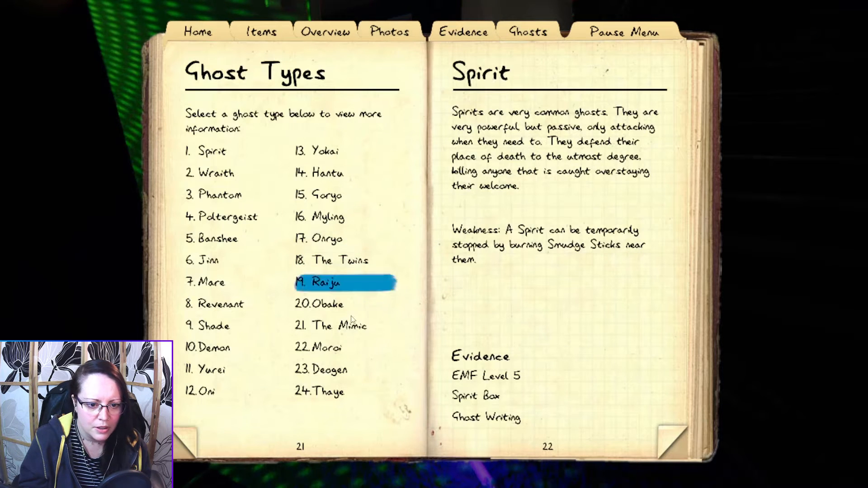
pyautogui.click(220, 195)
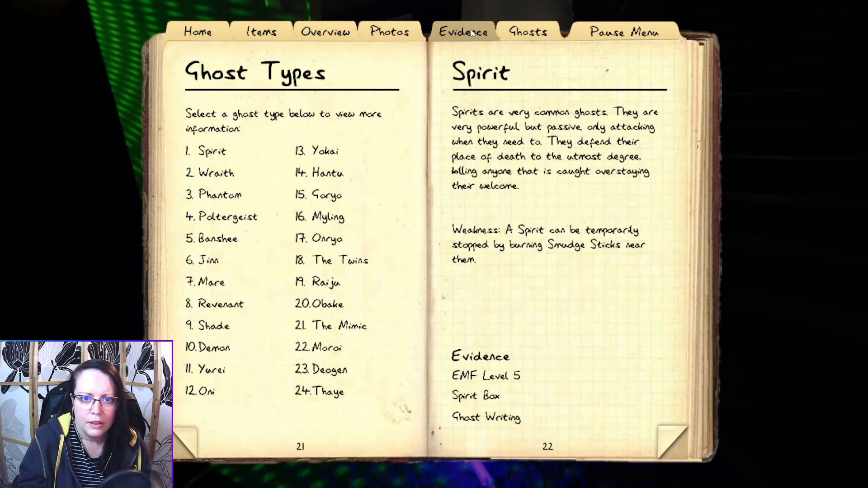
pyautogui.click(463, 31)
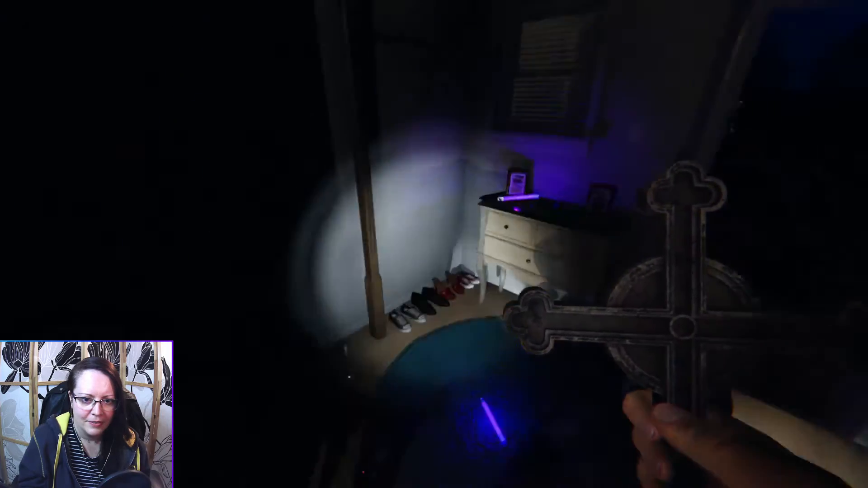
pyautogui.moveTo(434, 244)
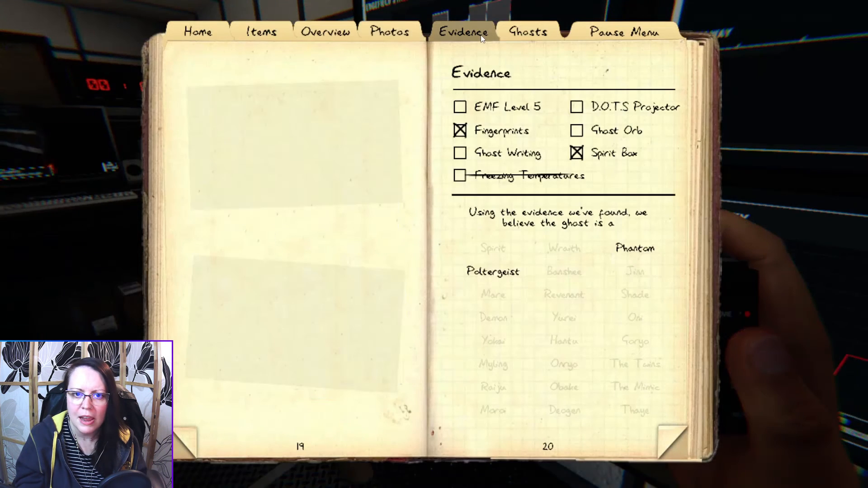
# - Mark D.O.T.S Projector as evidence, identifying the Phantom, and page through the journal's ghost references
pyautogui.click(577, 107)
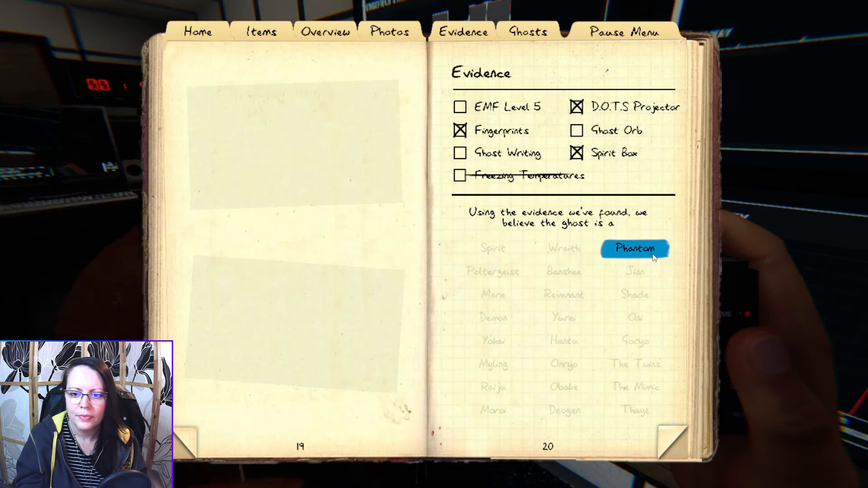
pyautogui.click(391, 31)
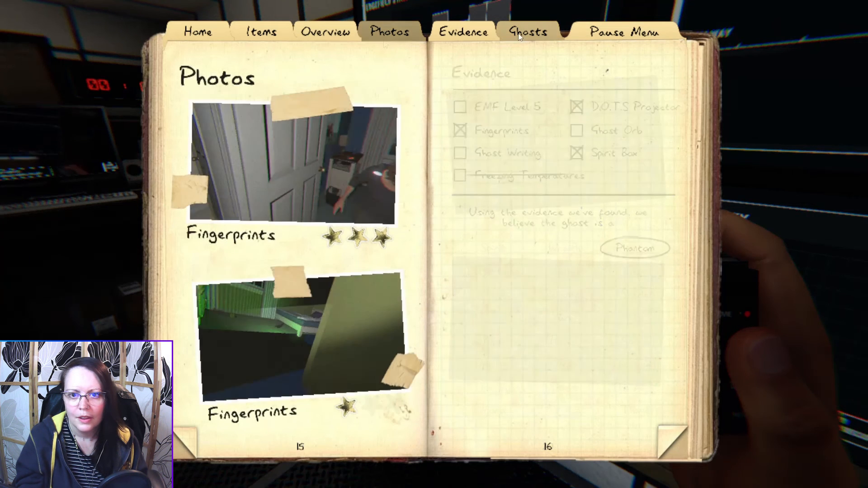
pyautogui.click(529, 32)
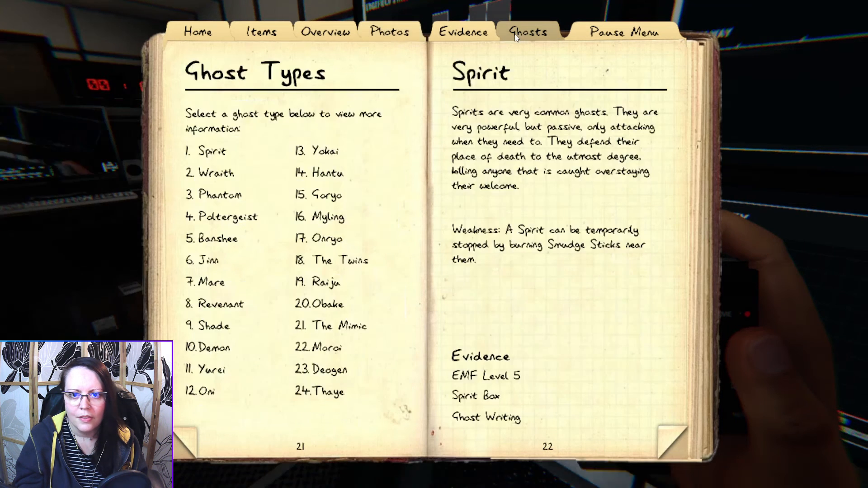
pyautogui.click(465, 31)
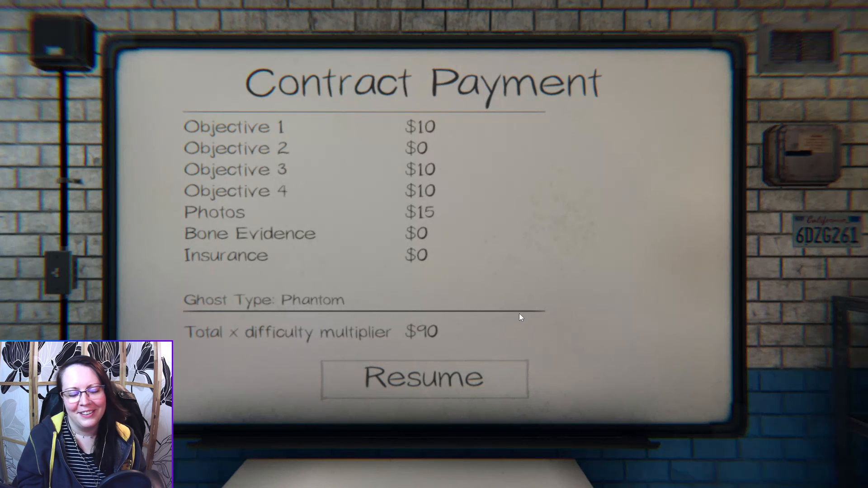
pyautogui.moveTo(478, 383)
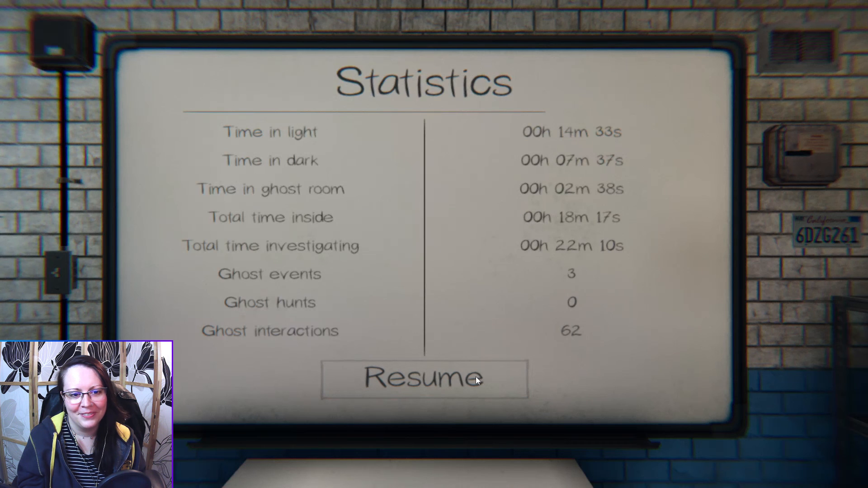
pyautogui.moveTo(717, 241)
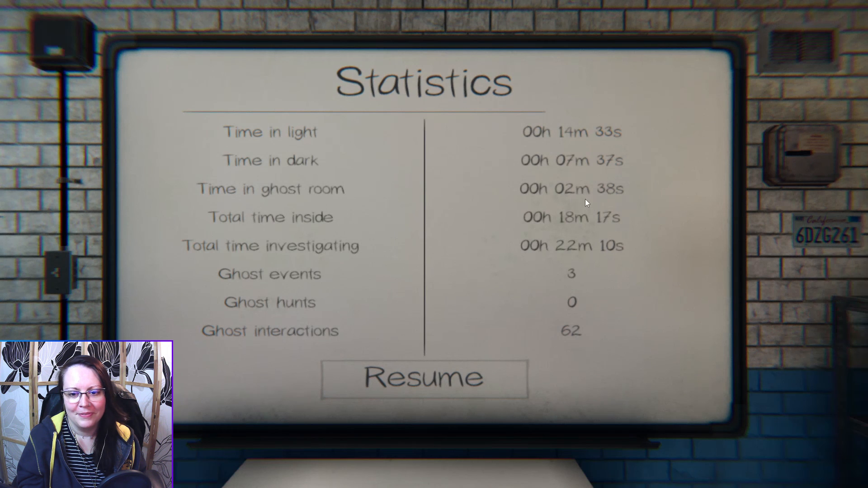
pyautogui.moveTo(607, 198)
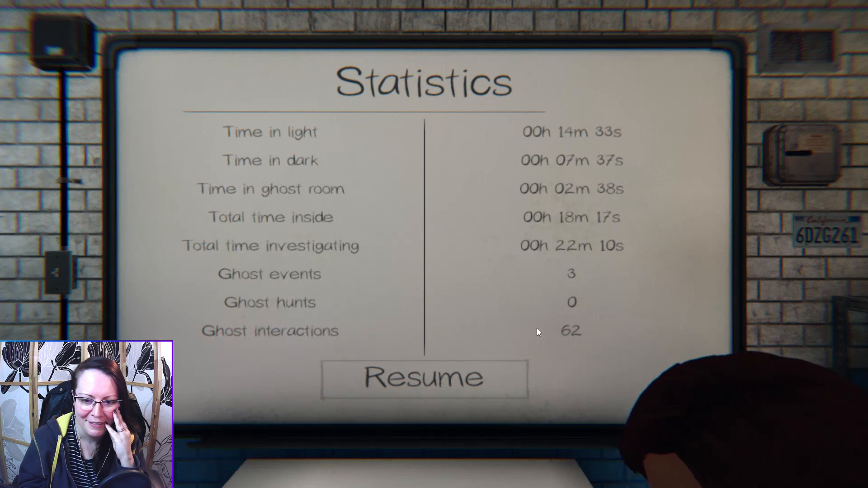
pyautogui.moveTo(443, 391)
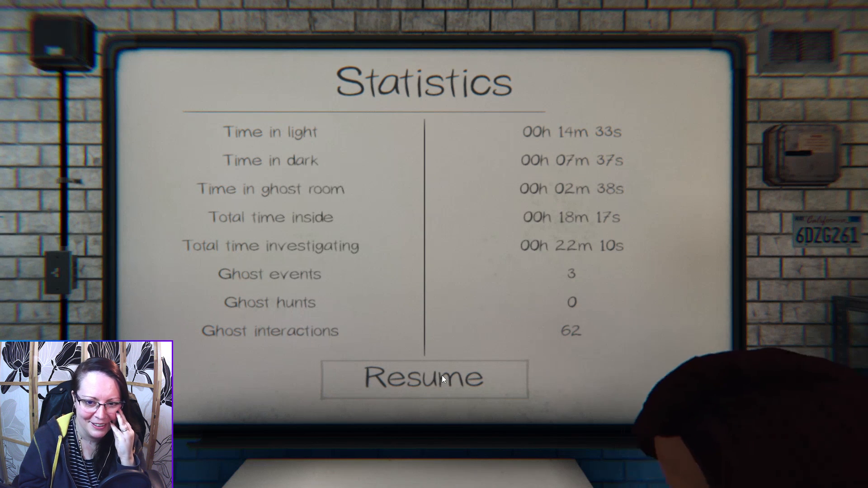
# - Resume from the $90 payout and statistics boards back to the server lobby
pyautogui.click(441, 378)
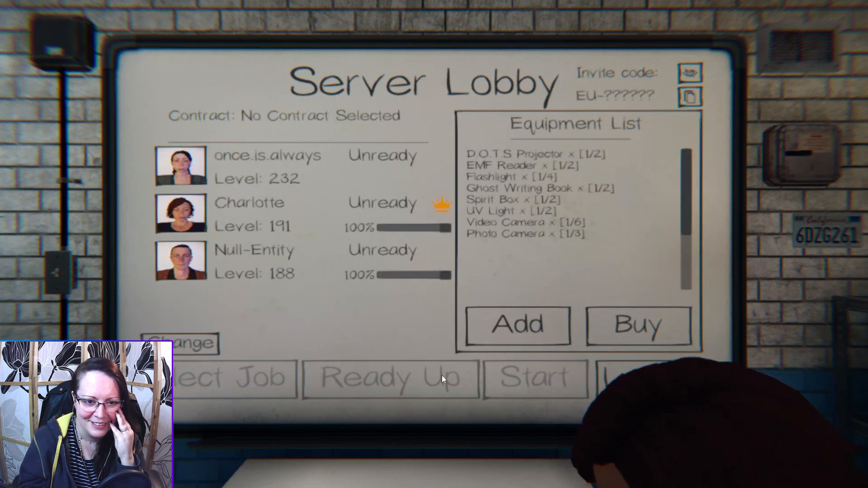